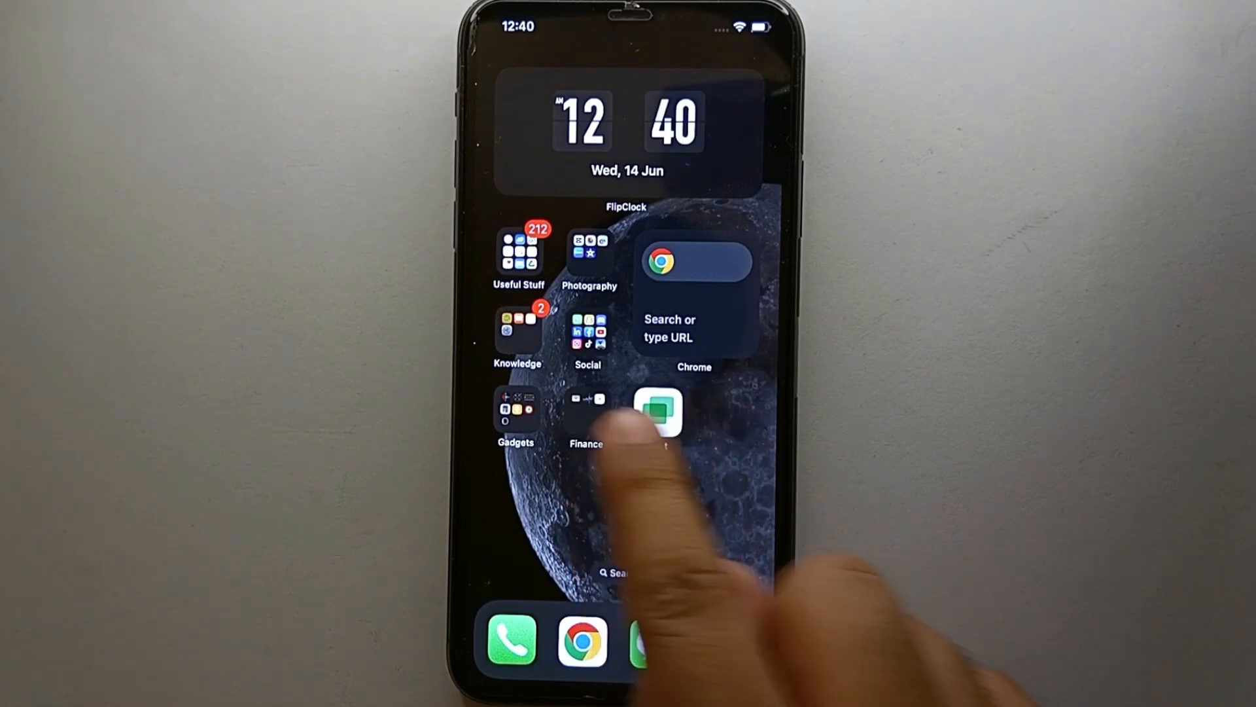
- Launch Google Chat from its icon on the iPhone home screen
left_click(657, 414)
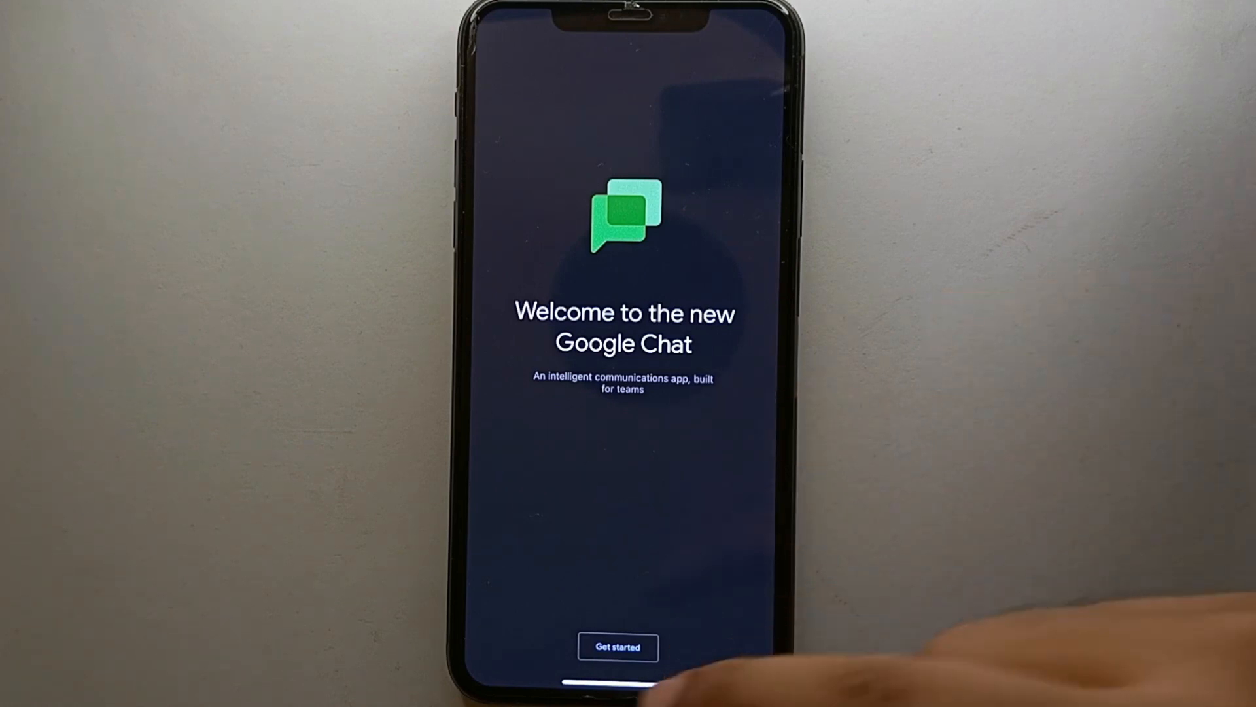
- Start setup from the welcome screen and answer the notifications permission alert
left_click(617, 646)
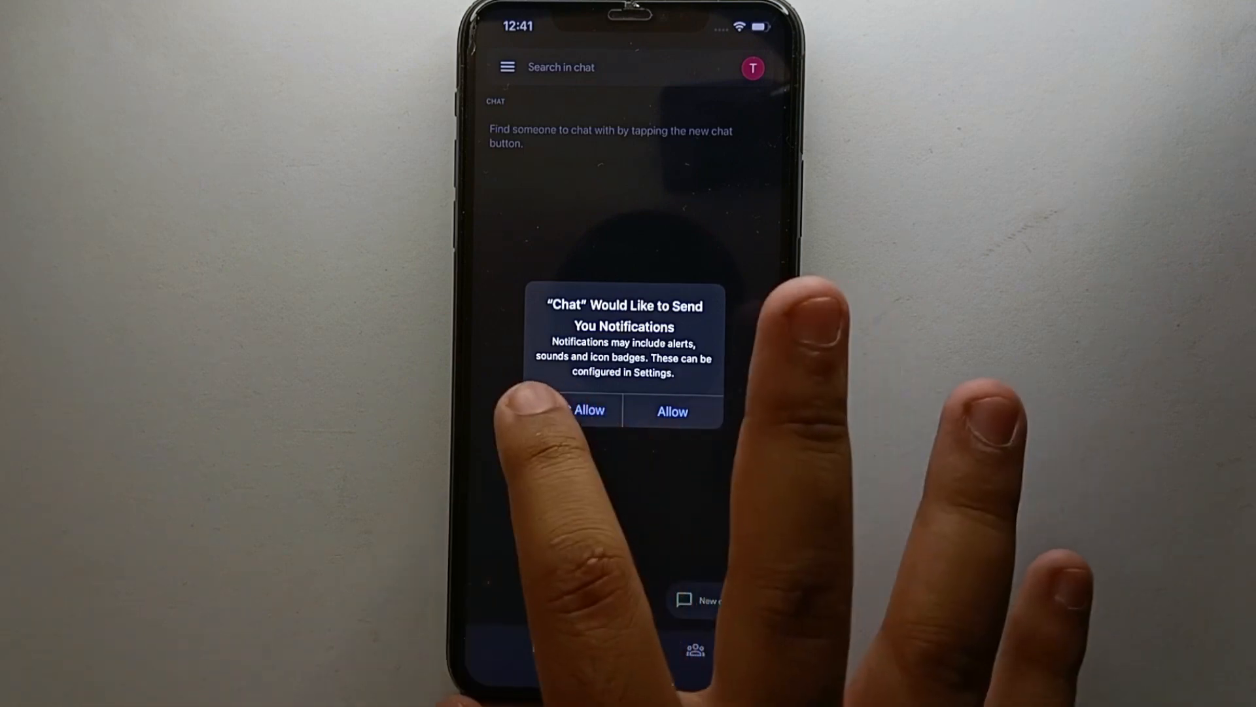
left_click(672, 411)
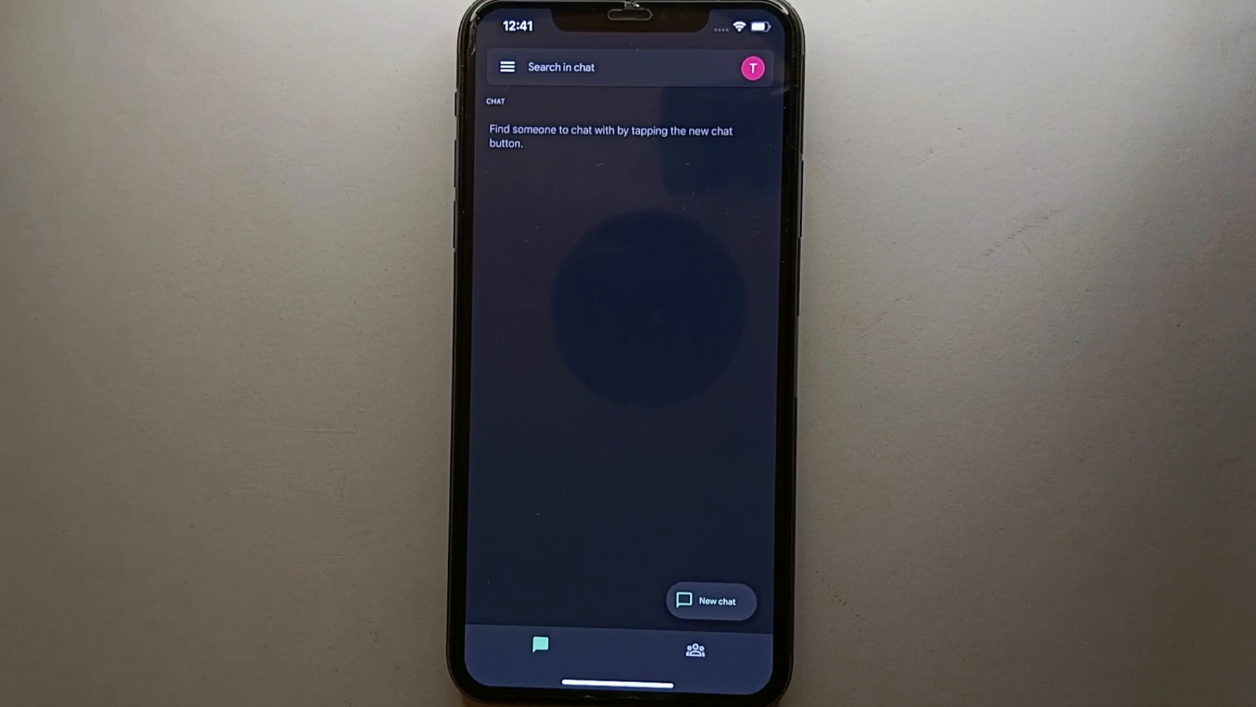